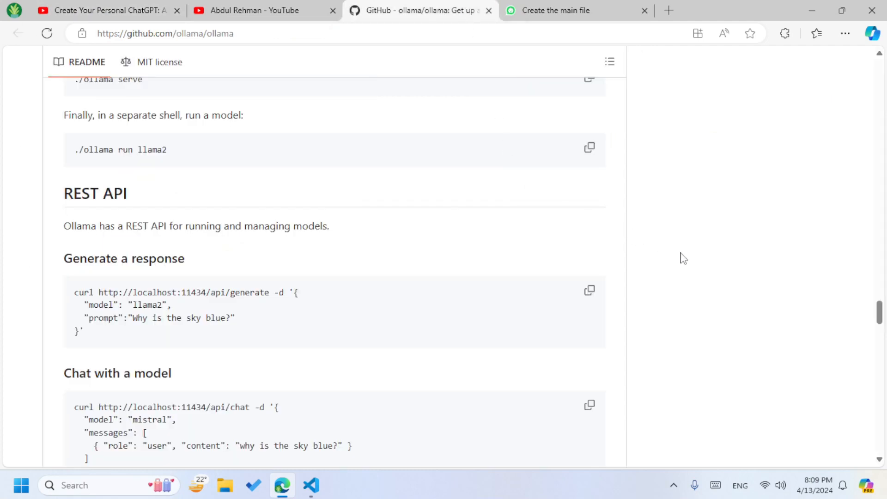
mouse_move(628, 247)
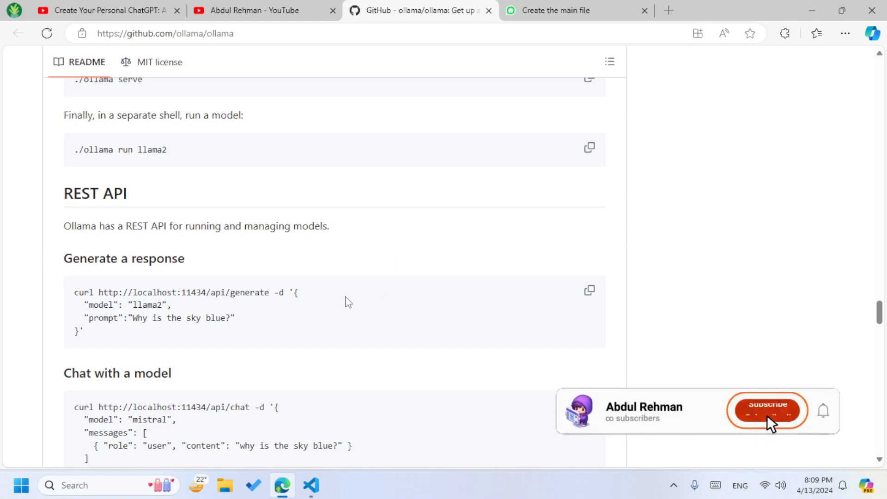
Browse the Ollama README in the browser
left_click(768, 410)
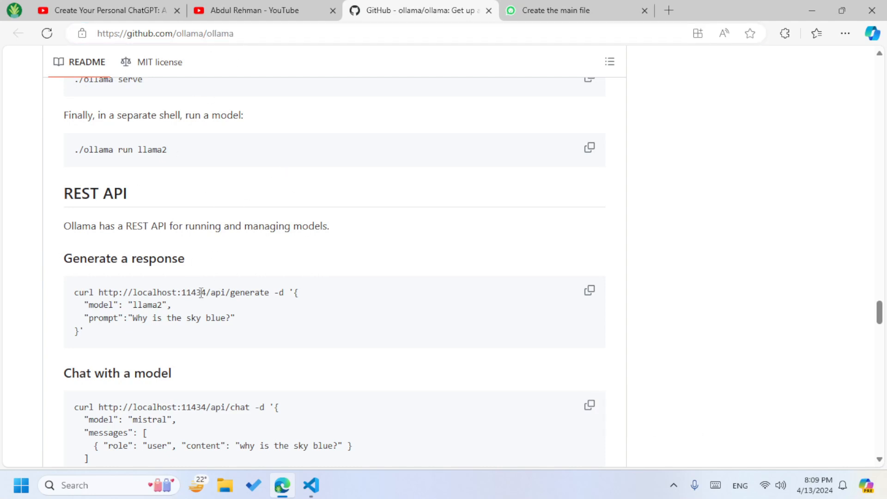
mouse_move(77, 289)
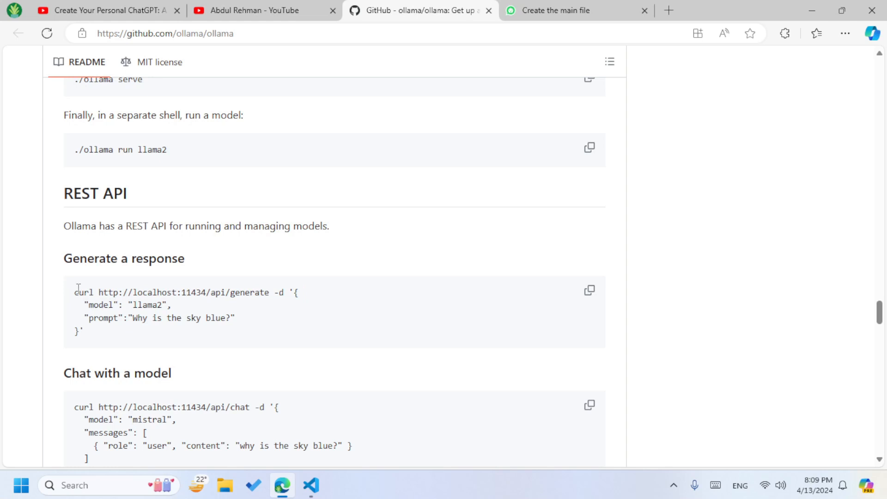
scroll("down", 3)
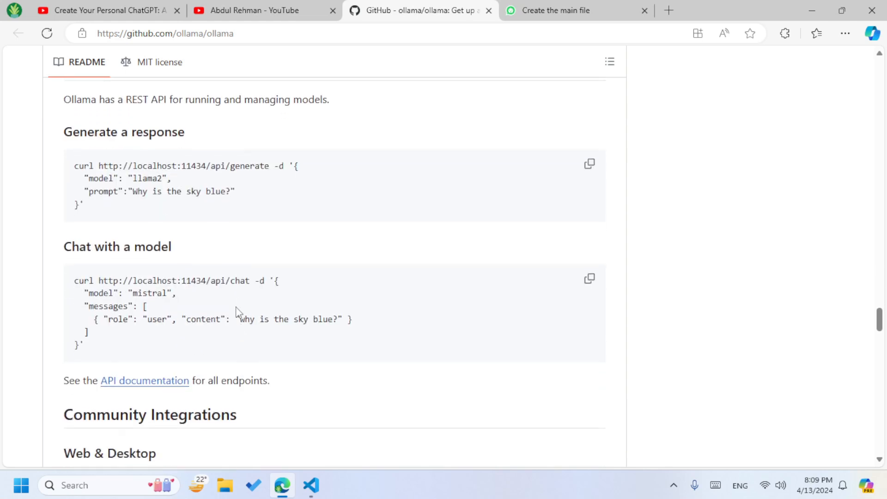
mouse_move(268, 331)
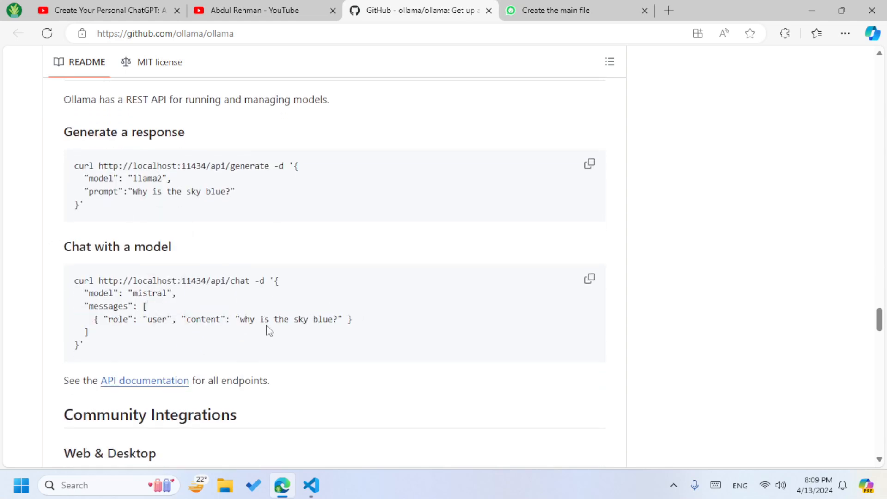
scroll("down", 3)
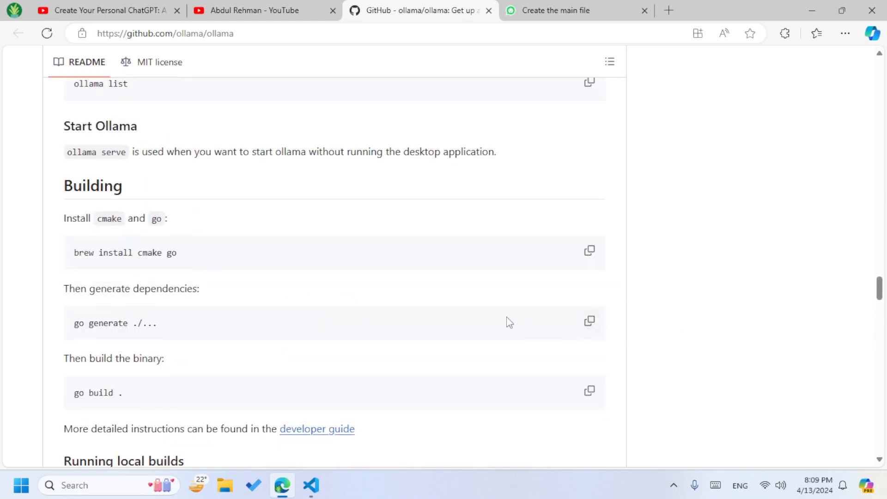
mouse_move(427, 307)
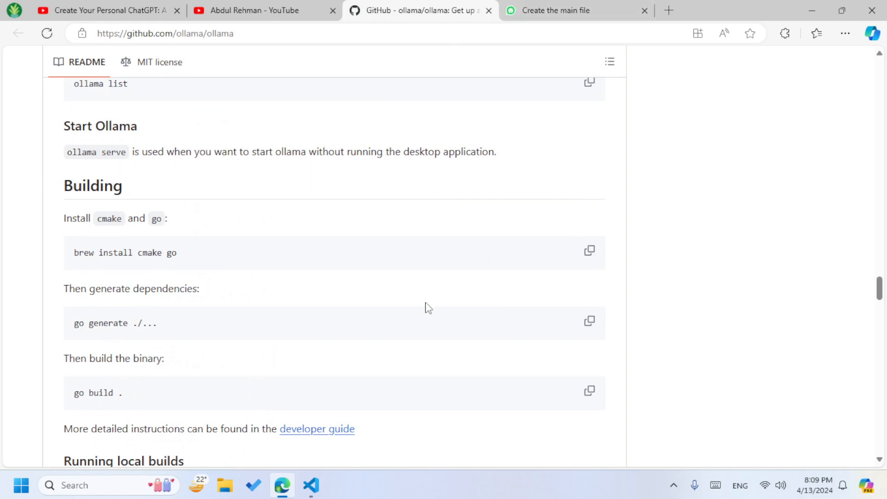
mouse_move(316, 436)
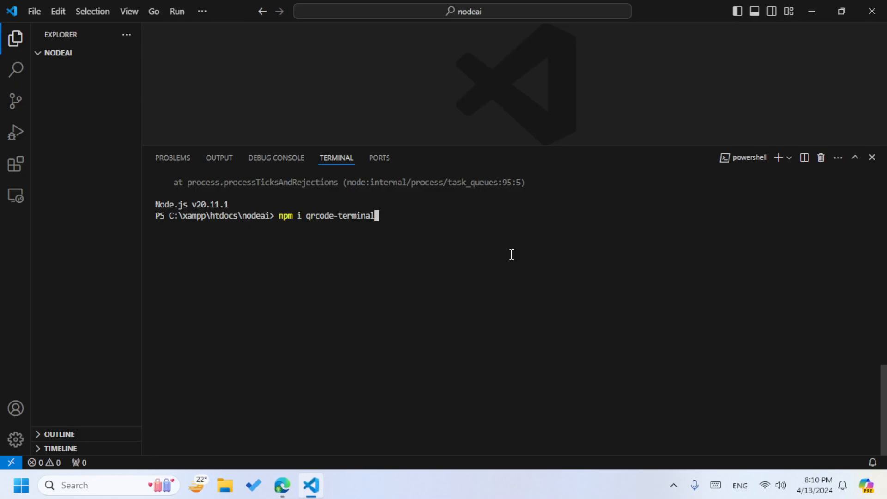
left_click(282, 486)
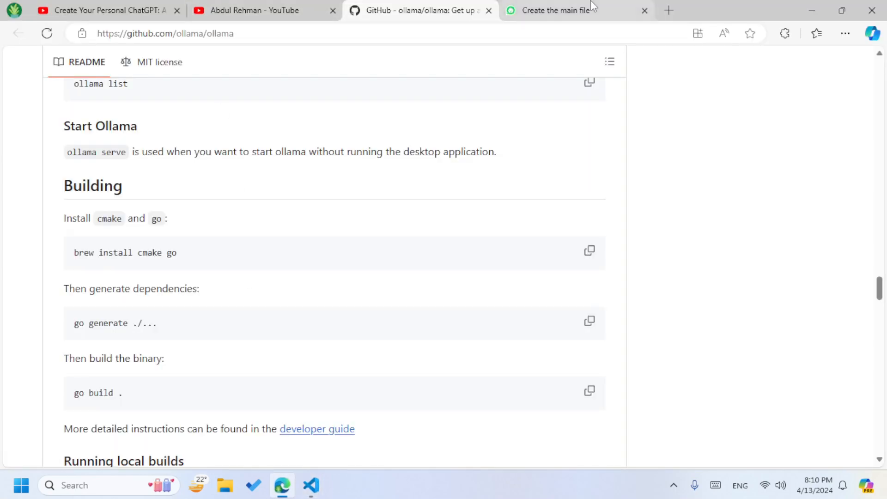
Bring up the whatsapp-web.js home page and the Node.js download page in another tab
left_click(560, 10)
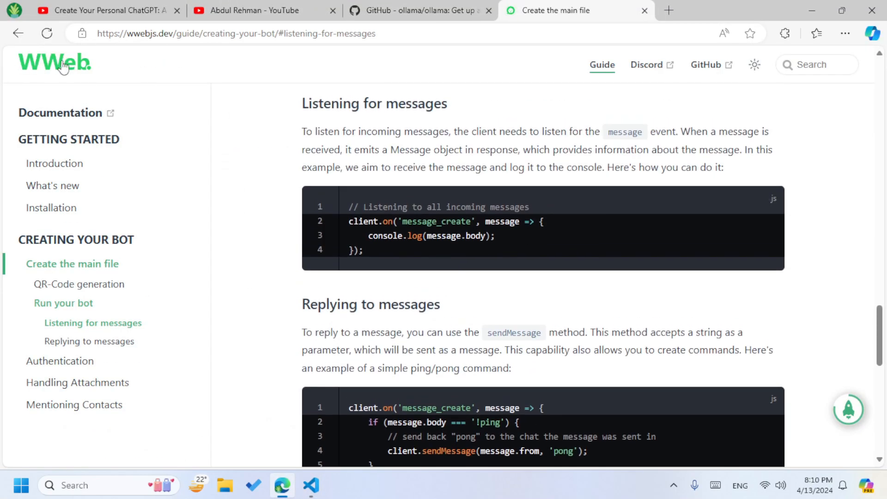
left_click(53, 62)
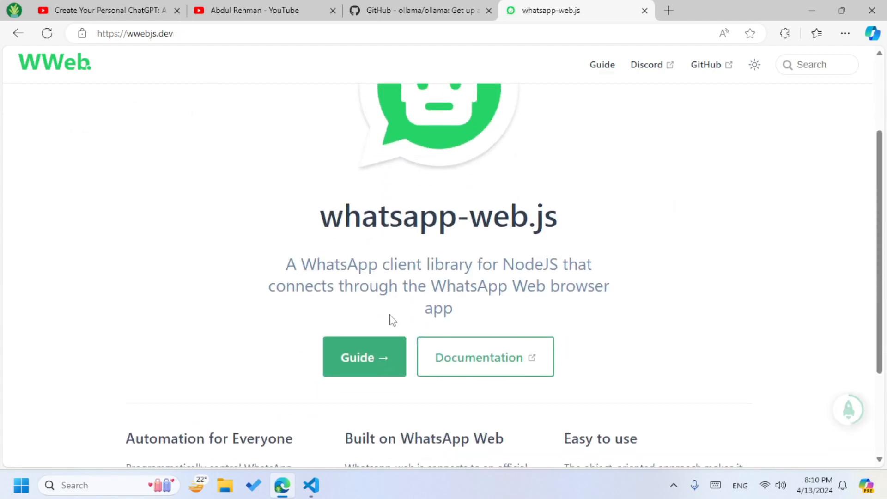
scroll("down", 3)
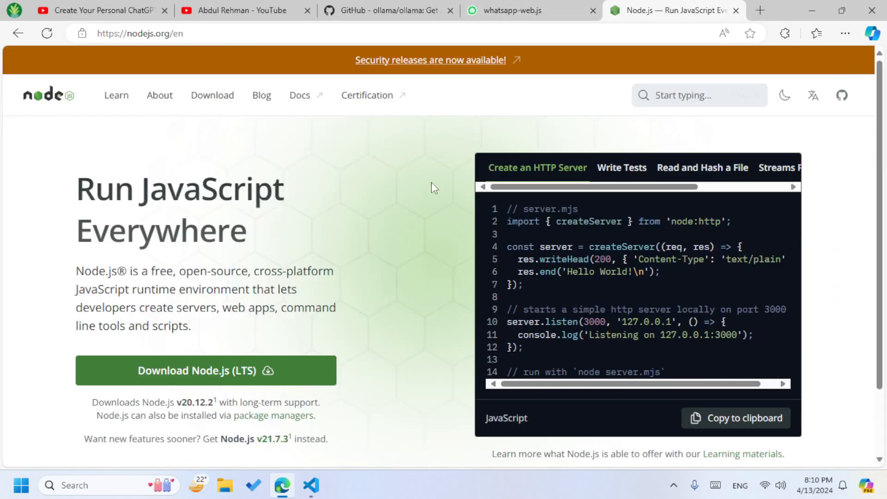
mouse_move(273, 92)
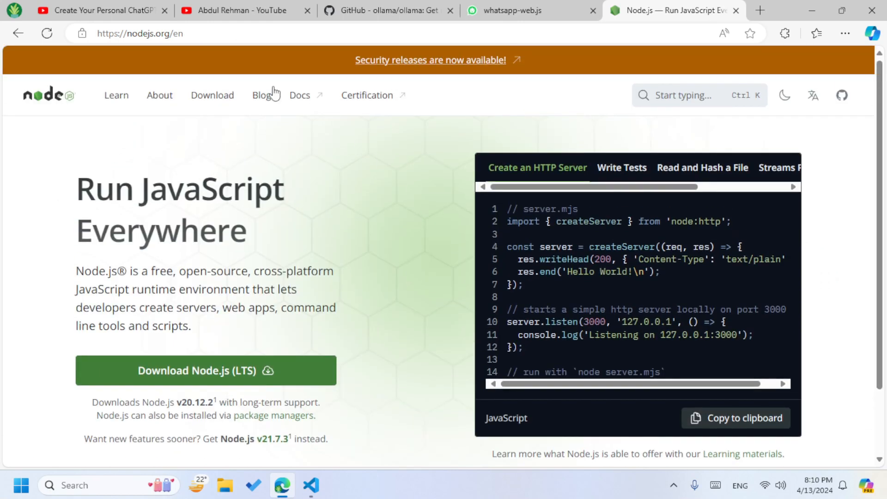
left_click(511, 10)
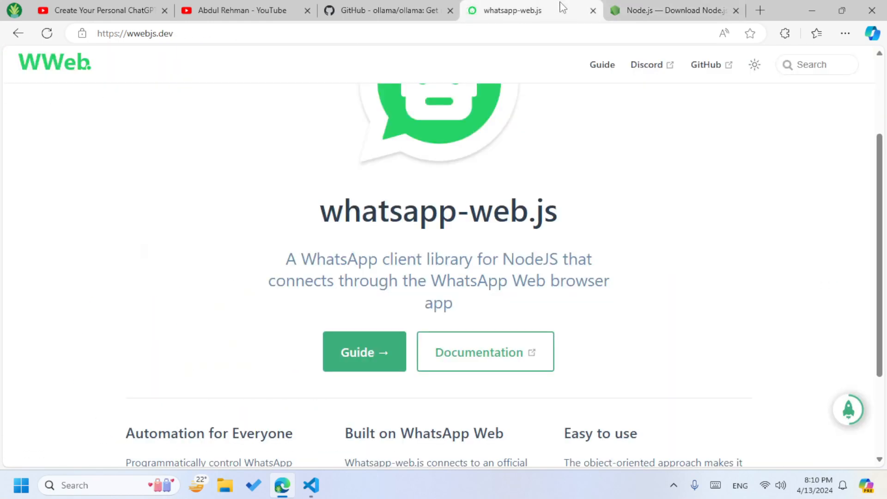
left_click(736, 10)
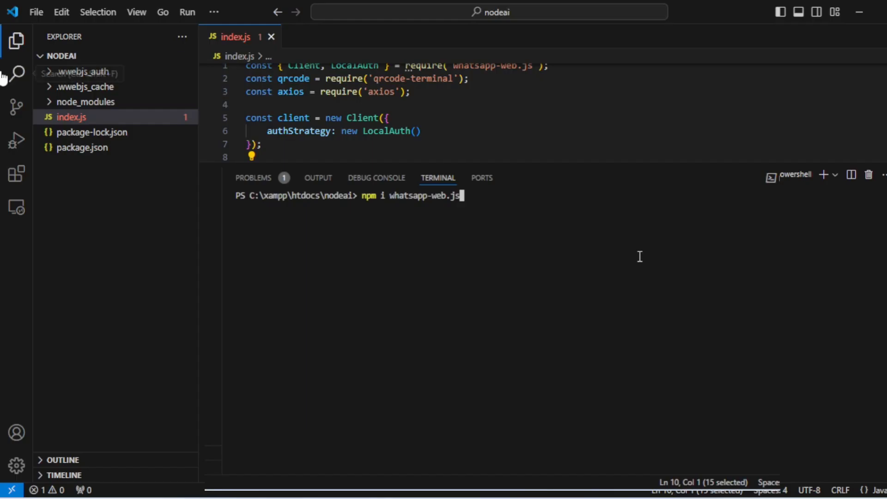
mouse_move(61, 90)
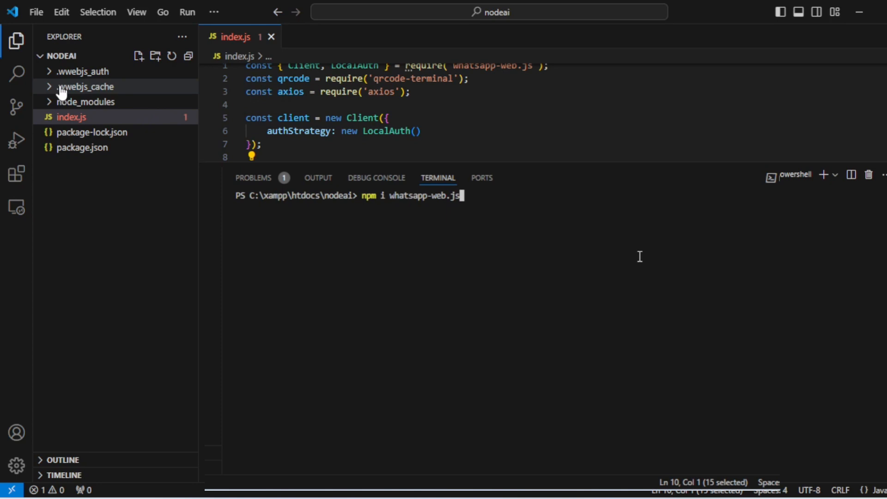
mouse_move(70, 92)
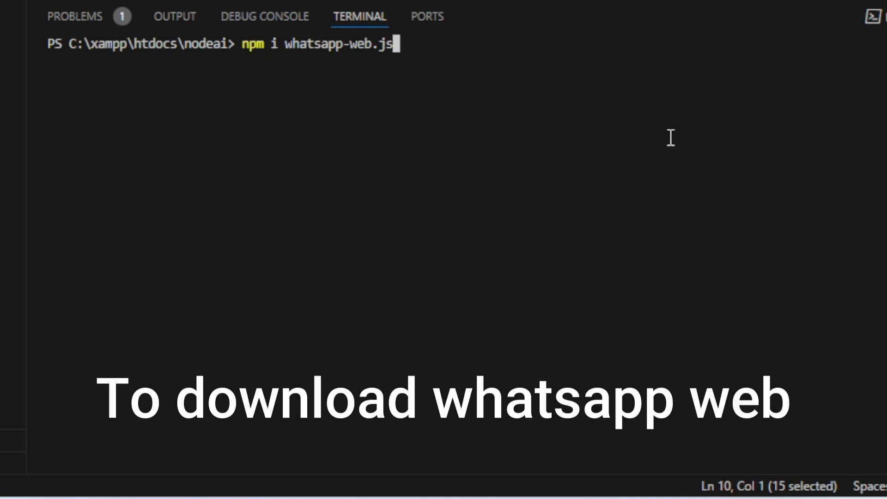
Install whatsapp-web.js from github:pedroslopez/whatsapp-web.js#webpack-exodus and run npm audit fix
type("cd ./node_modules/puppeteer")
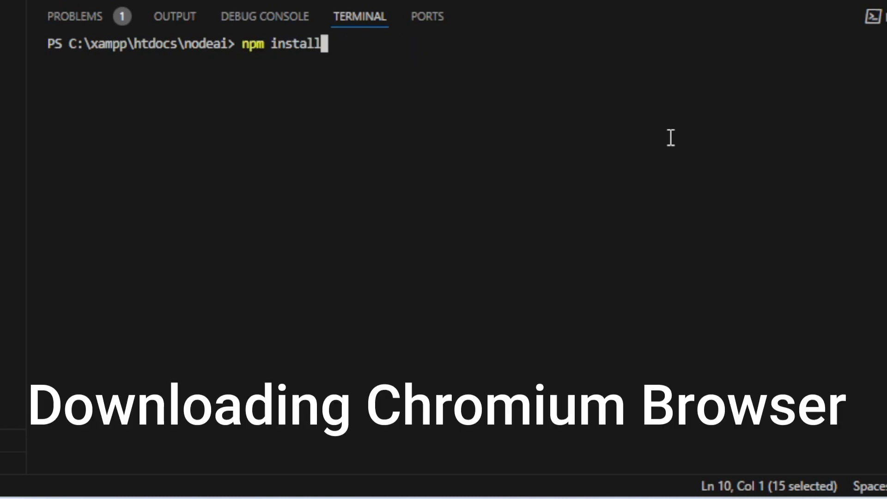
type("github:pedroslopez/whatsapp-web.js")
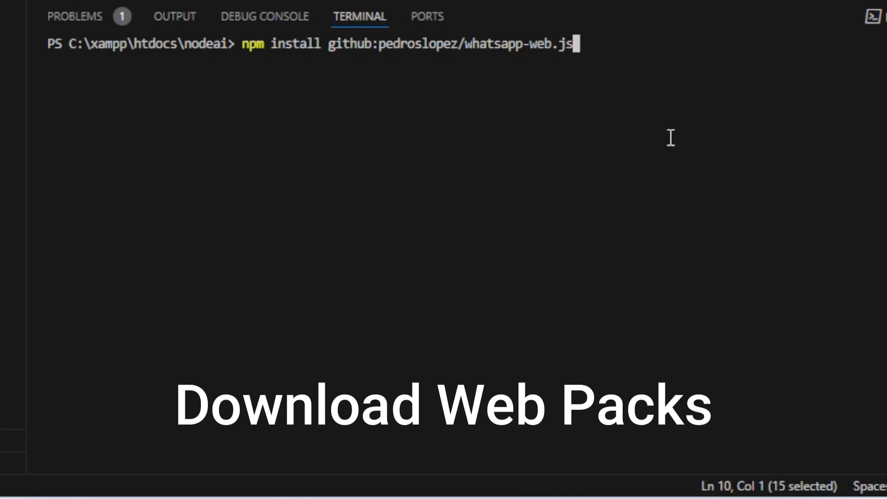
type("#webpack-exodus")
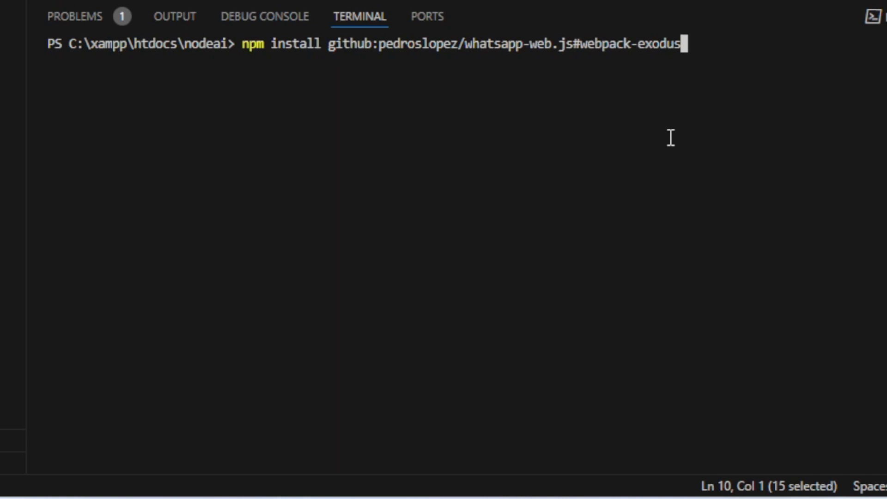
type("npm audit fix")
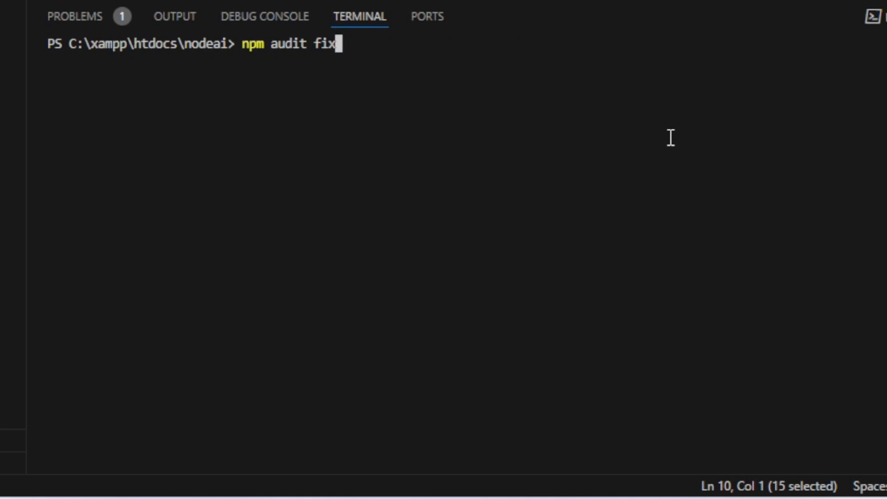
Install qrcode-terminal and axios with npm
type("npm install qrcode-terminal")
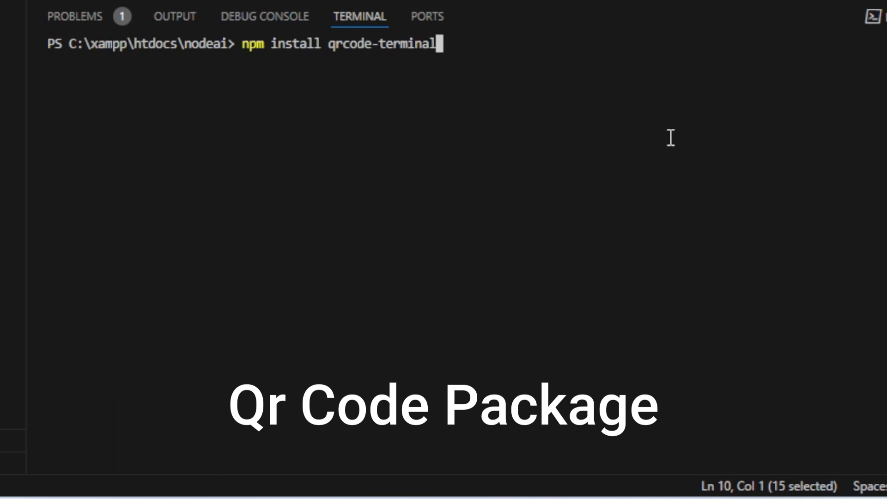
type("axios")
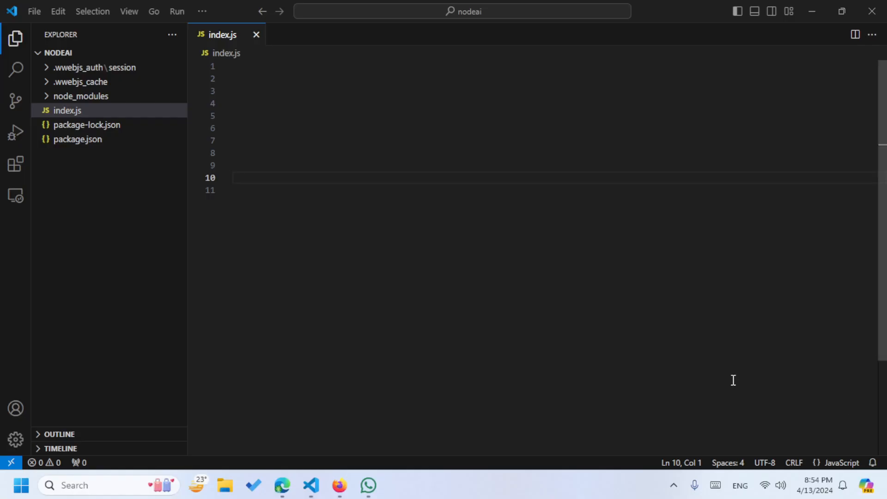
mouse_move(754, 399)
type("client.initialize();")
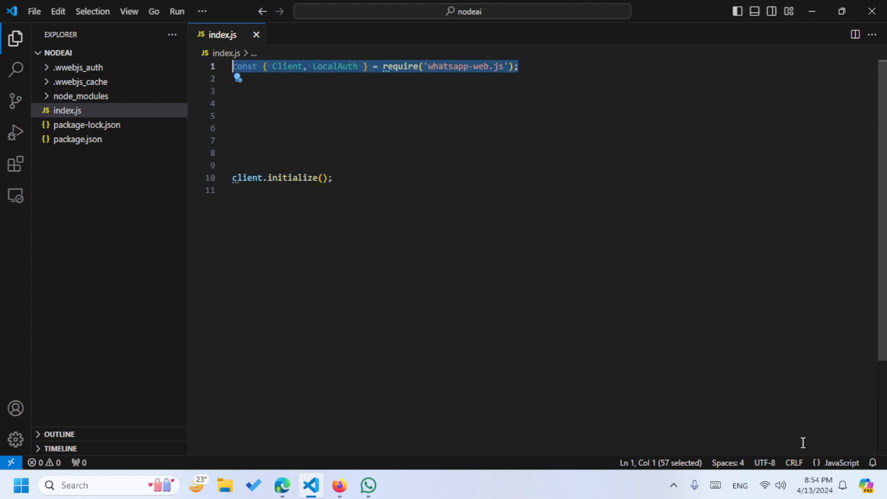
Require qrcode-terminal and axios in index.js and add the client 'ready' handler
type("const qrcode = require('qrcode-terminal');")
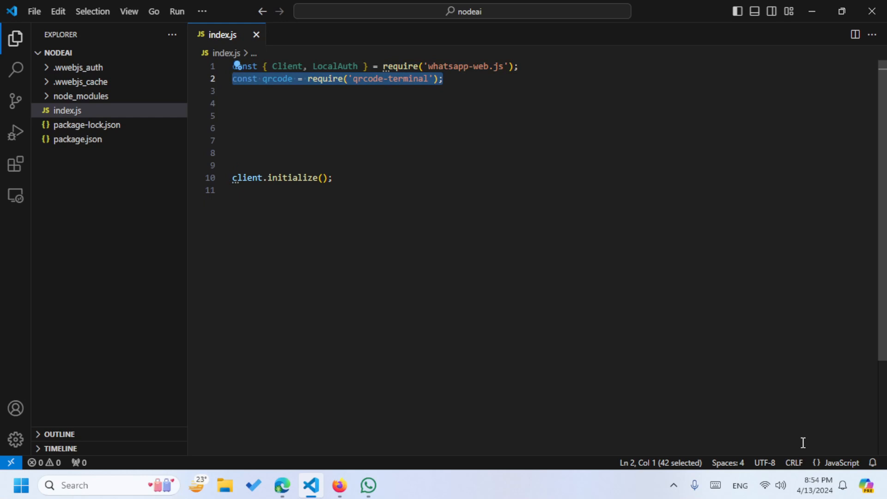
type("const axios = require('axios');")
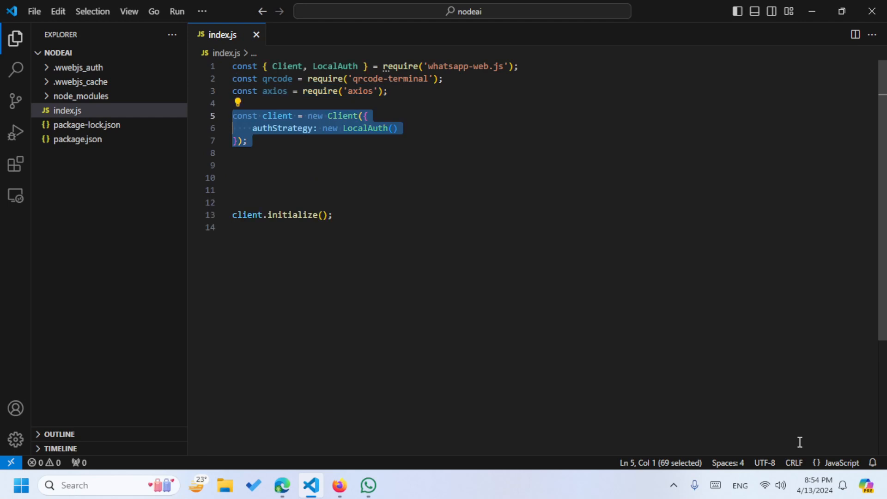
type("client.on('ready', () => {")
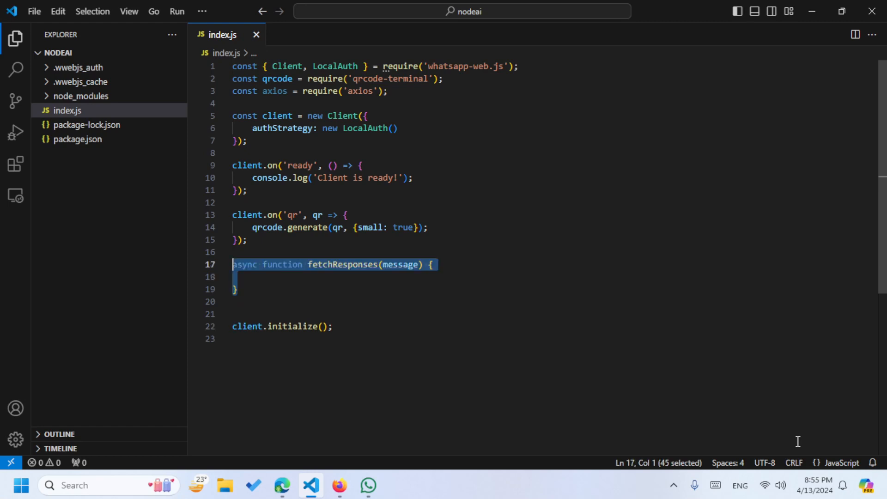
type("const url = 'http://localhost:11434/api/generate';")
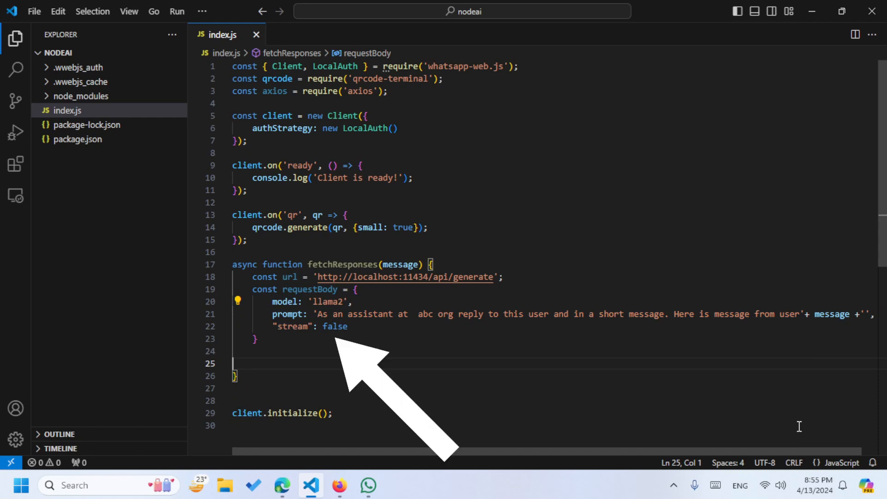
type("try {")
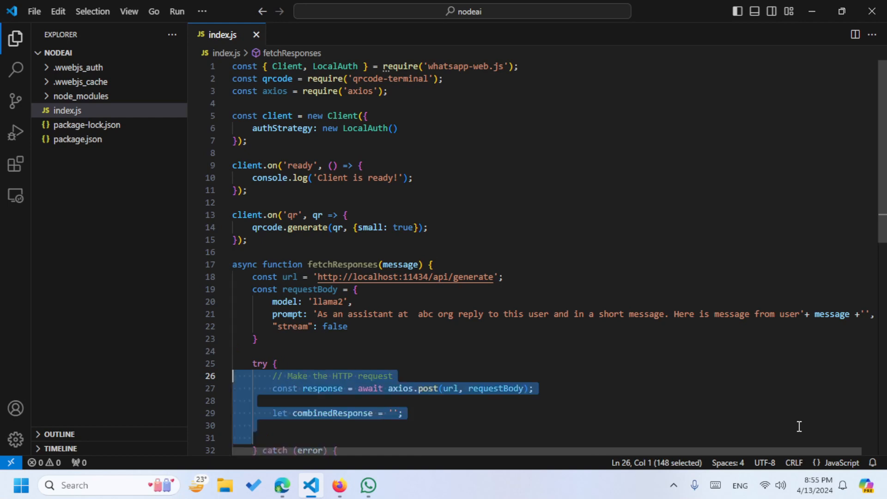
Scroll down through index.js while finishing fetchResponses and the message handler
scroll("down", 3)
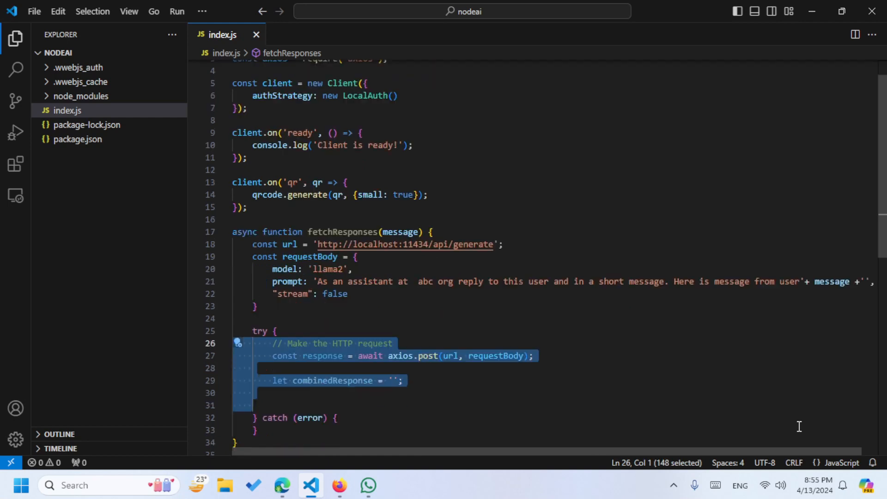
scroll("down", 3)
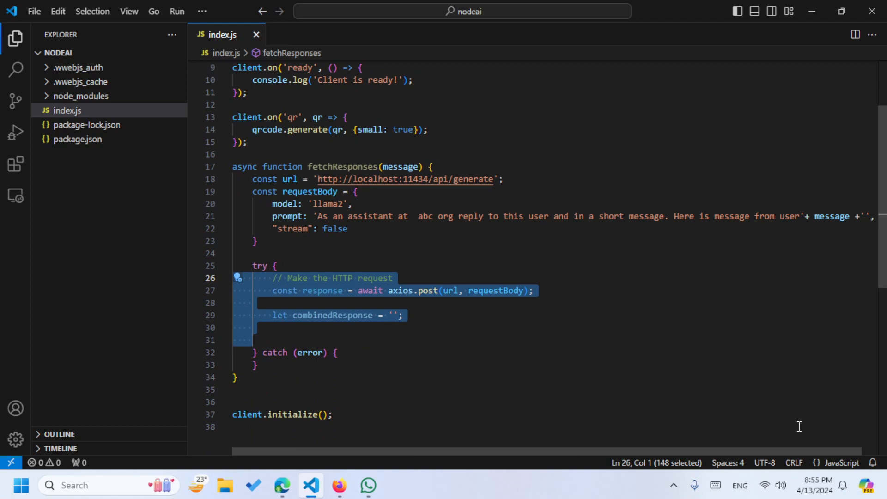
scroll("down", 3)
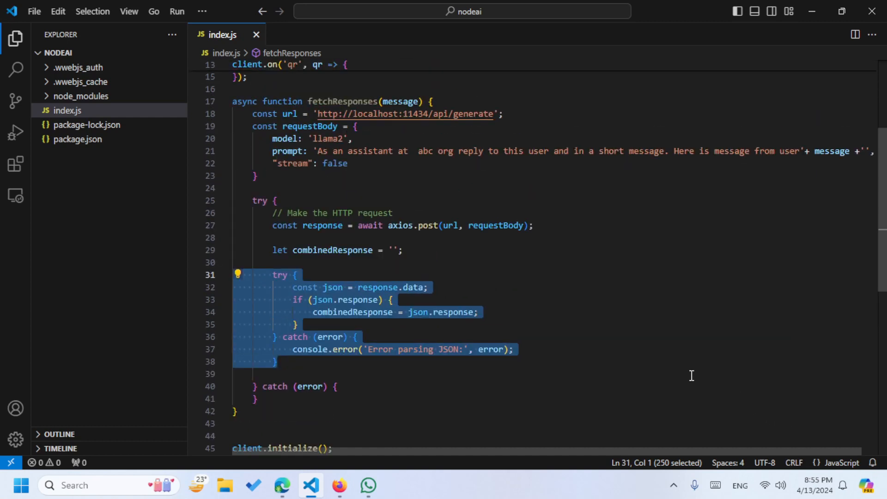
scroll("down", 3)
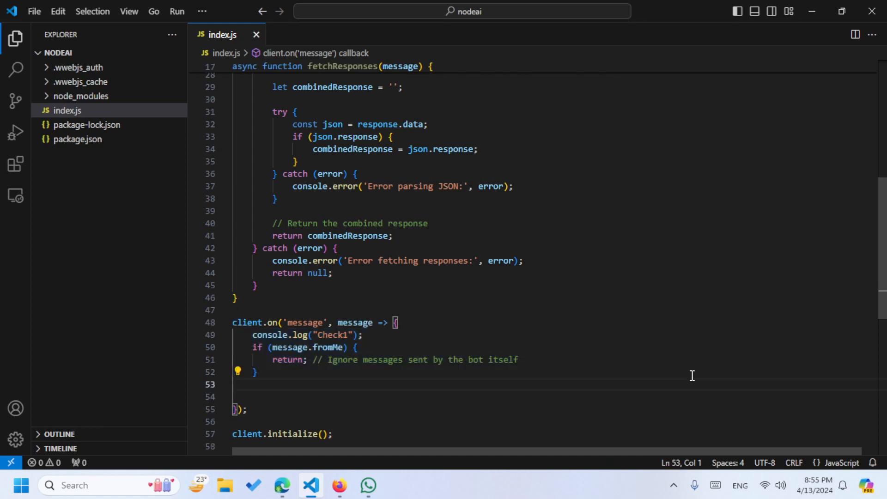
Add console.log(message.body), comment it out, and log "Check1" inside the async block
type("console.log(message.body);")
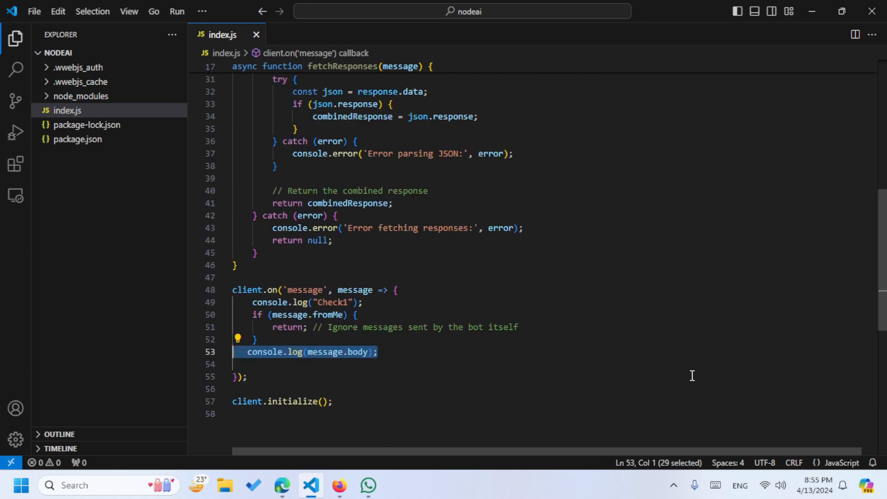
key("Ctrl+/")
type("(async () => {")
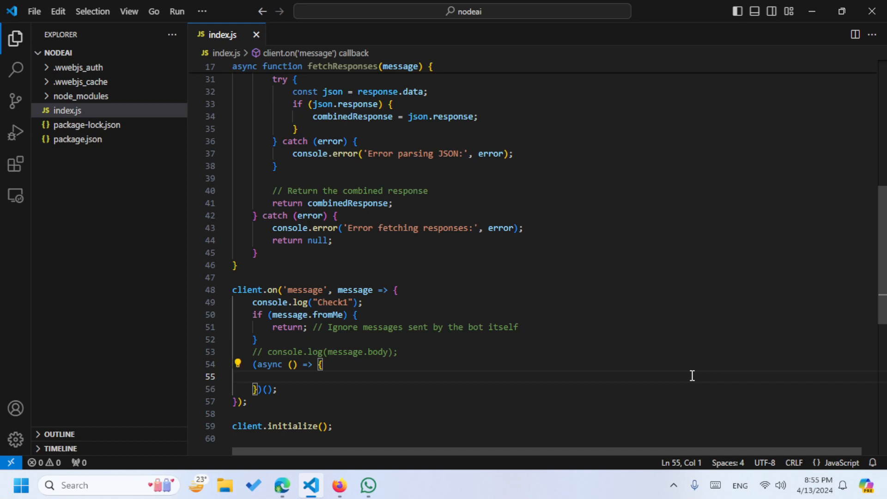
type("console.log(\"Check1\");")
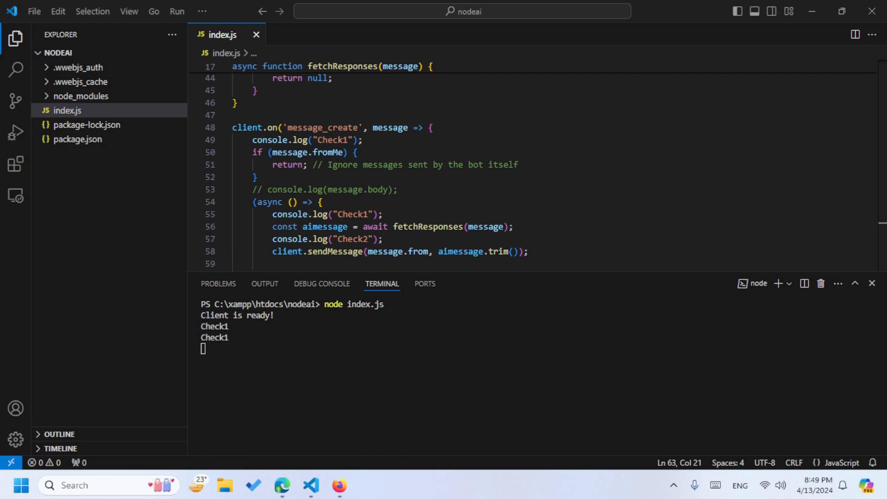
mouse_move(577, 176)
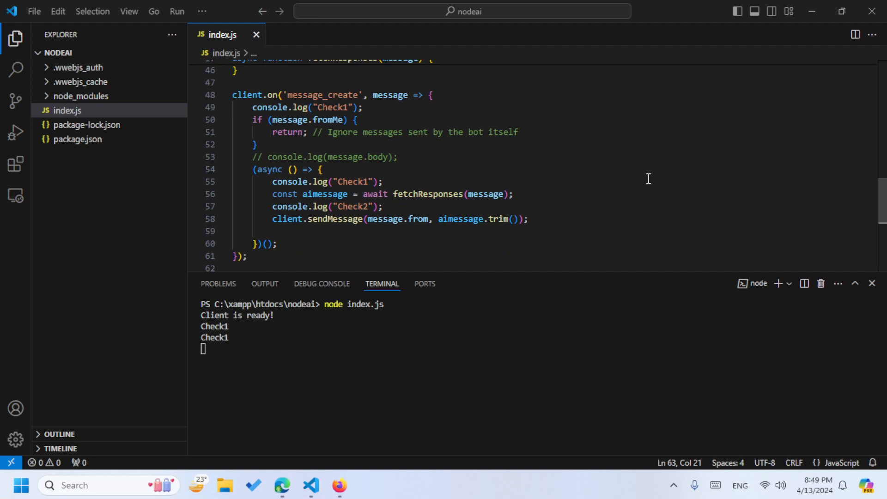
mouse_move(728, 194)
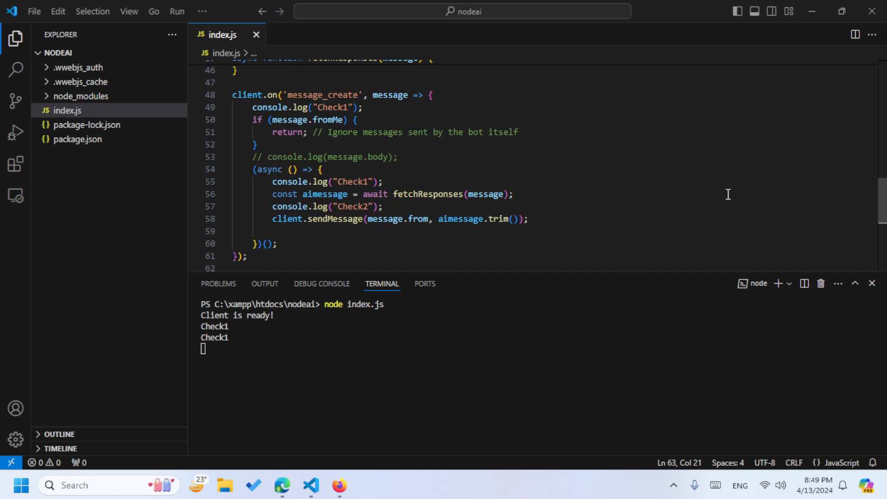
mouse_move(365, 194)
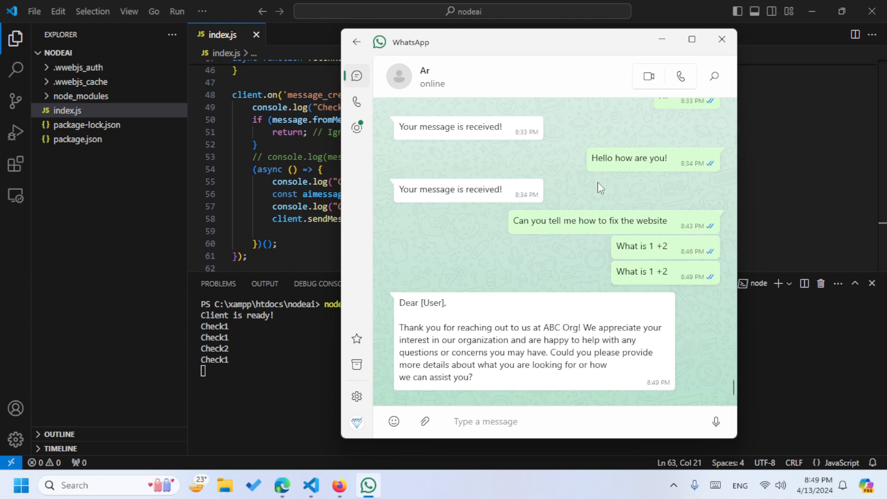
Send the WordPress broken-website question in WhatsApp, then return to the code
type("Can you tell me how to fix the website")
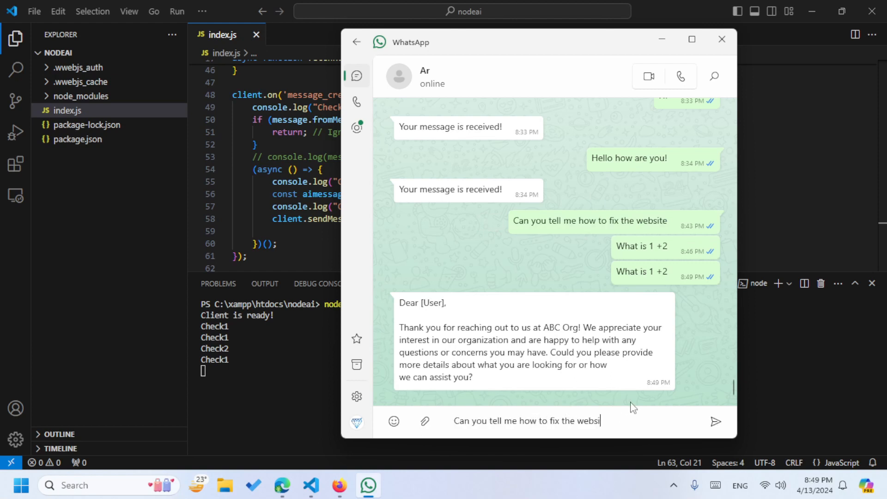
type("WORDPRESS")
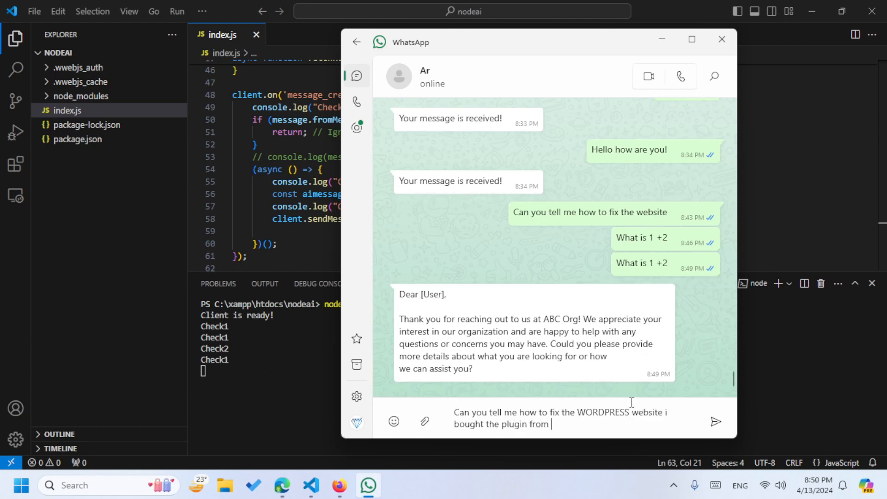
type("you and it")
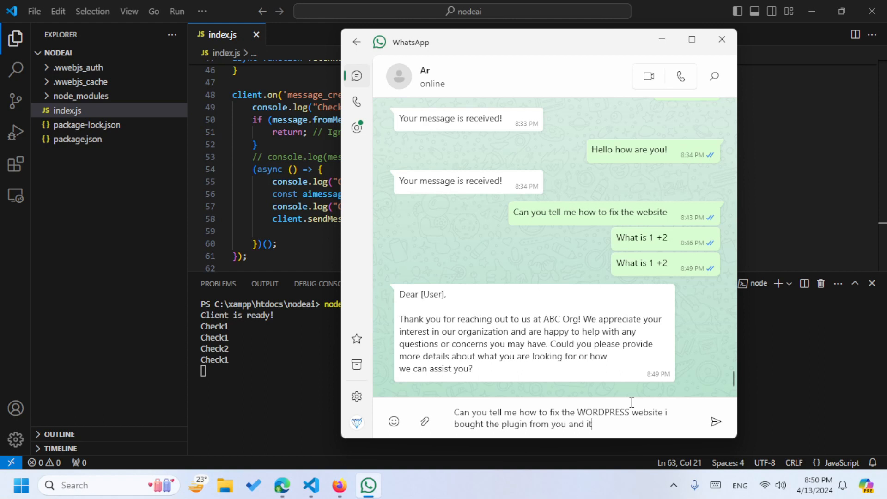
type("s broken")
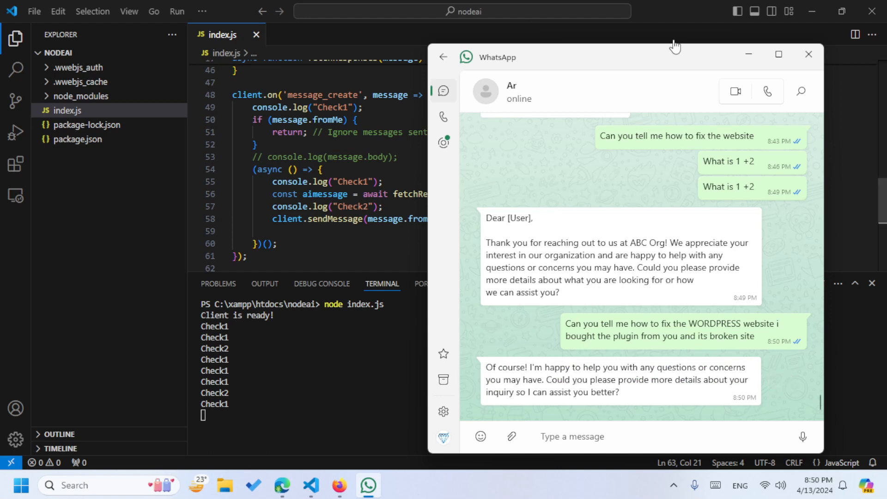
left_click(808, 54)
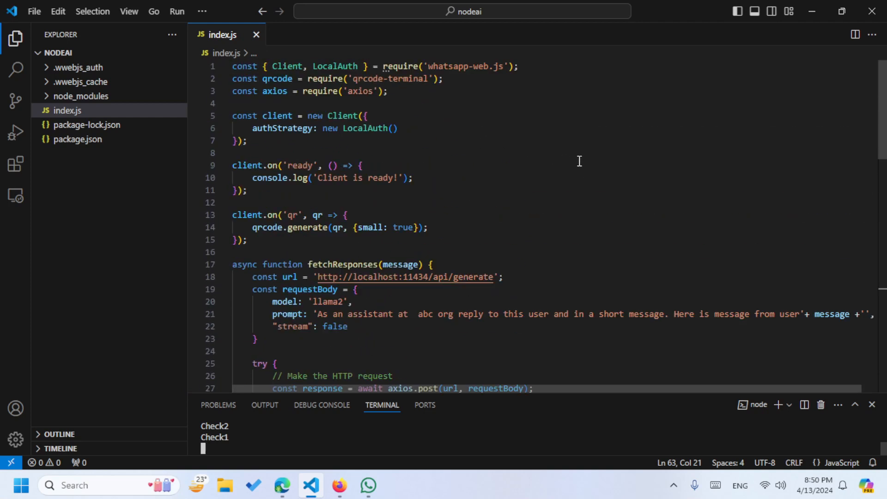
scroll("down", 3)
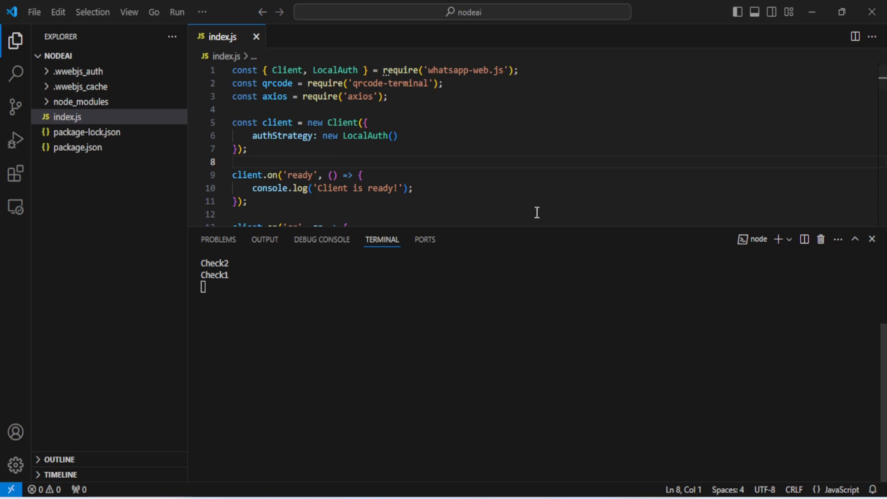
mouse_move(476, 169)
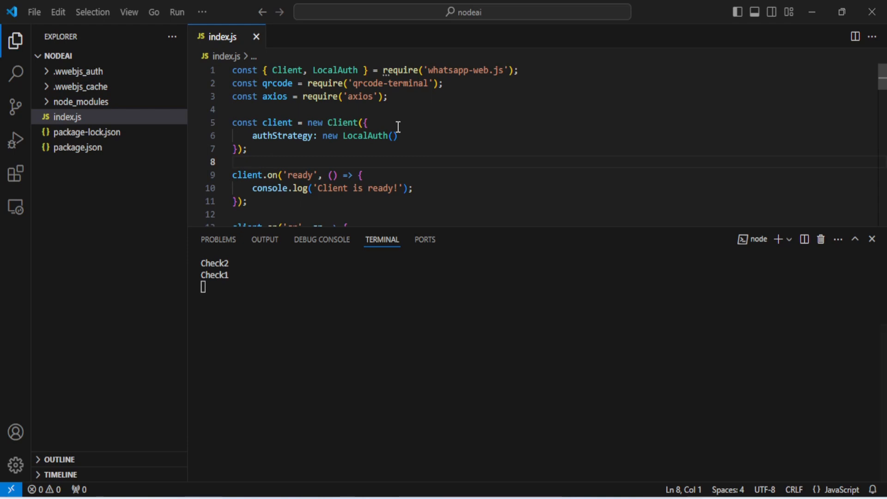
mouse_move(525, 195)
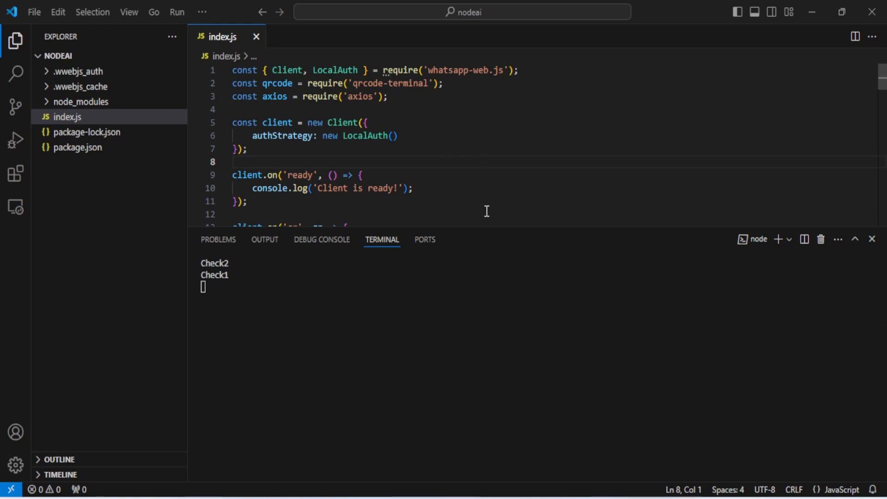
mouse_move(381, 136)
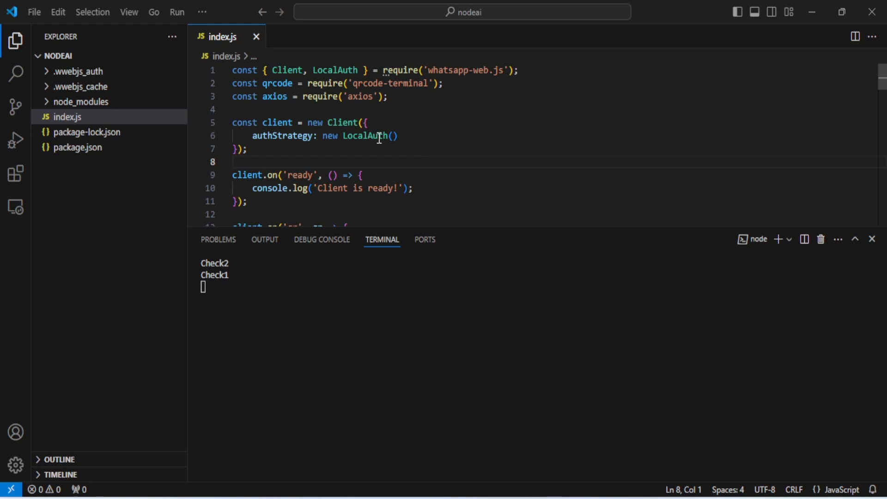
mouse_move(459, 171)
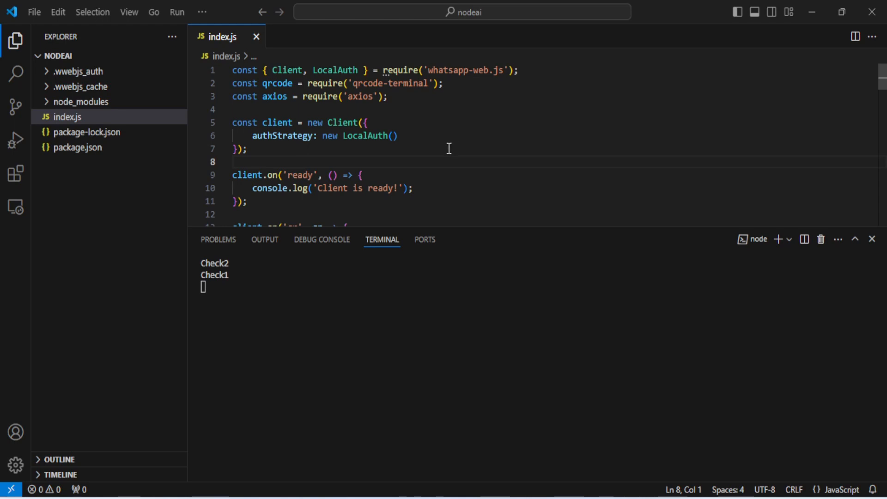
mouse_move(278, 107)
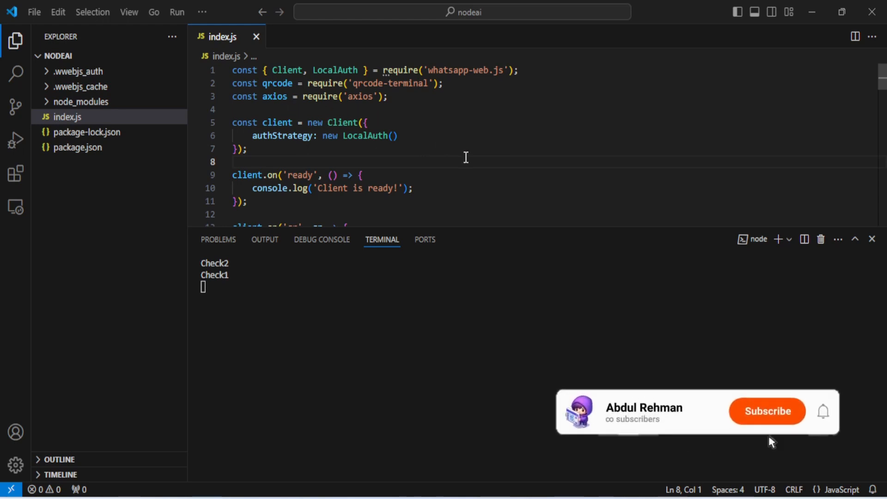
left_click(766, 411)
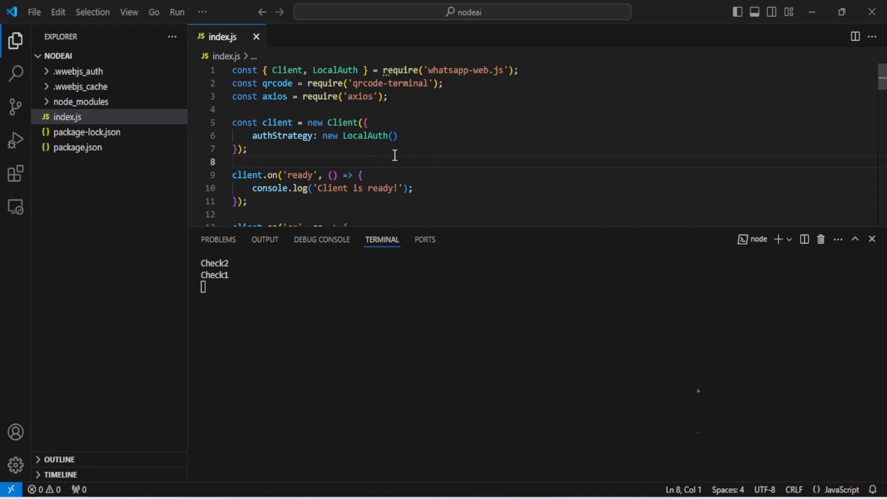
mouse_move(338, 151)
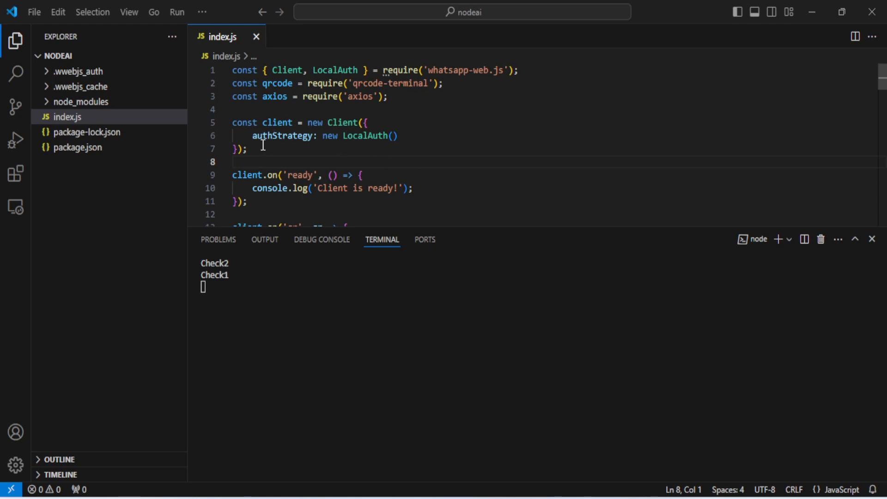
mouse_move(301, 153)
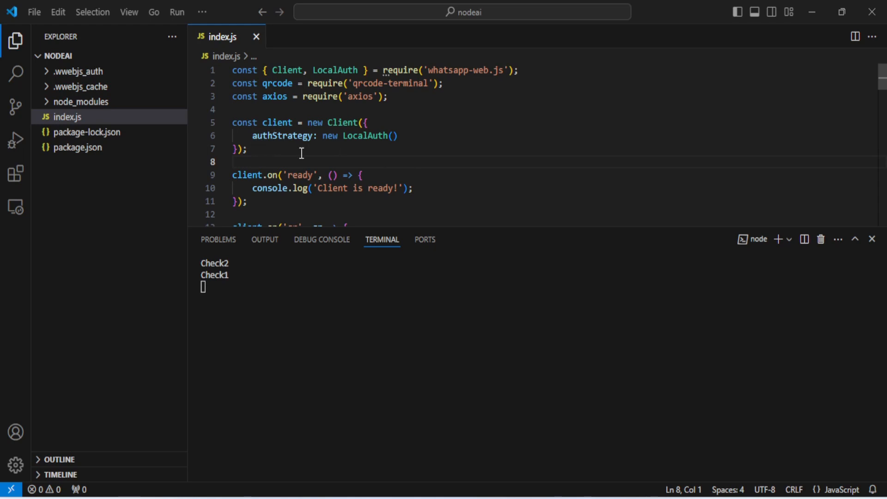